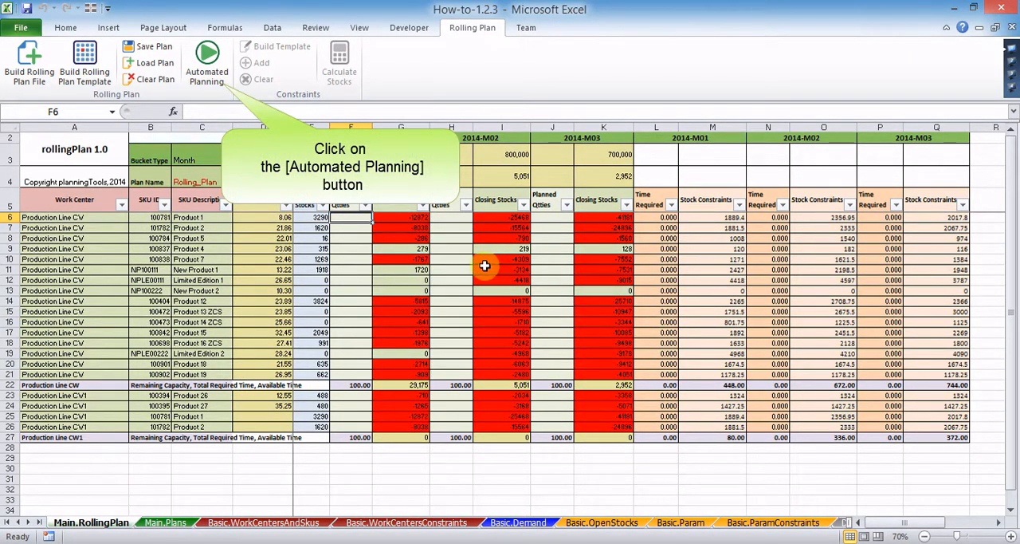
Run Automated Planning for Production Line CW in 2014-M01 with Round to Unit only.
left_click(207, 63)
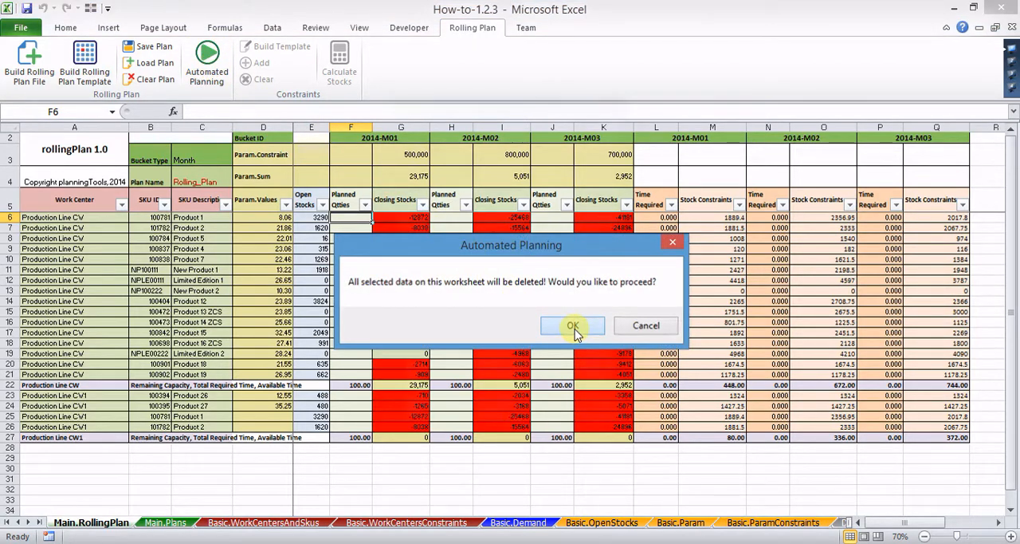
left_click(573, 325)
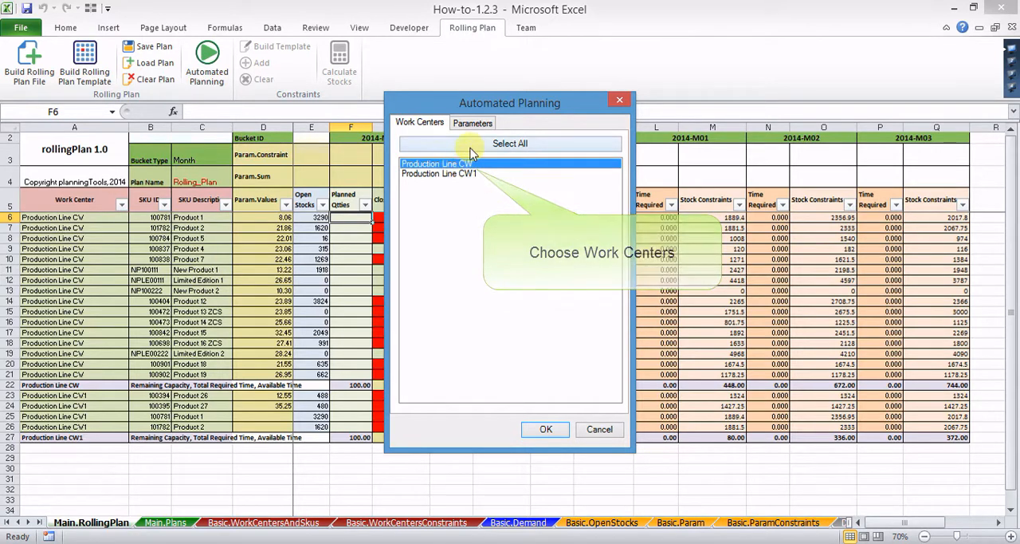
left_click(472, 122)
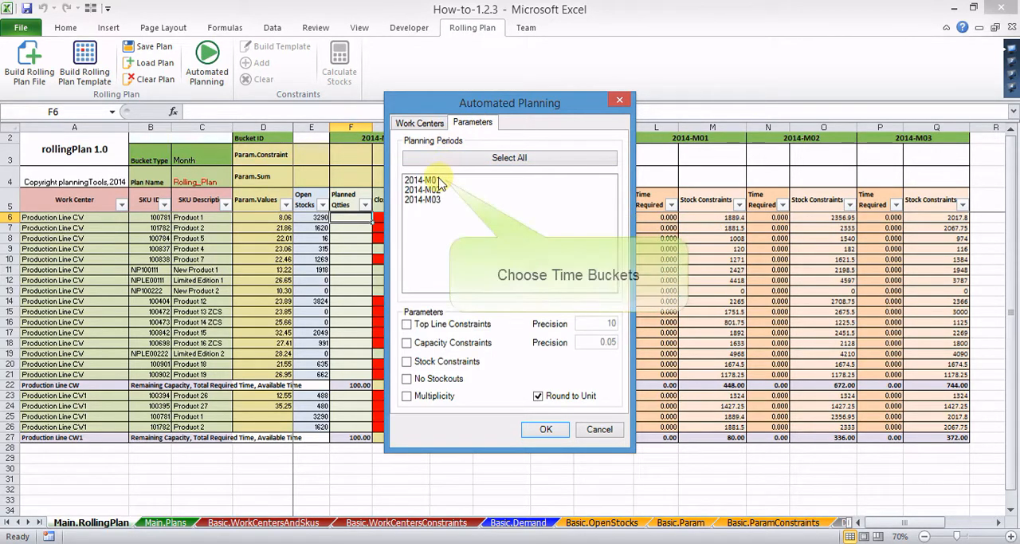
left_click(429, 179)
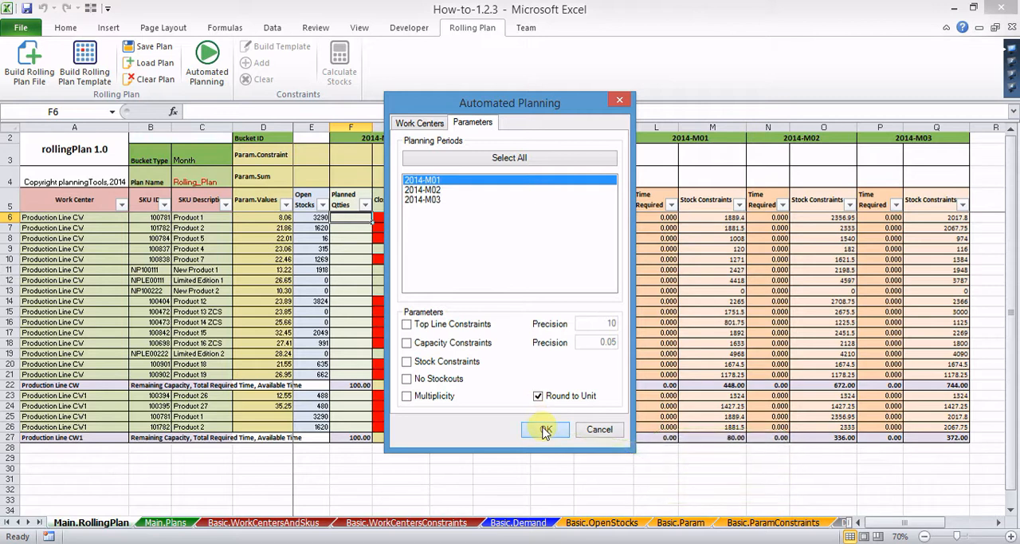
left_click(545, 429)
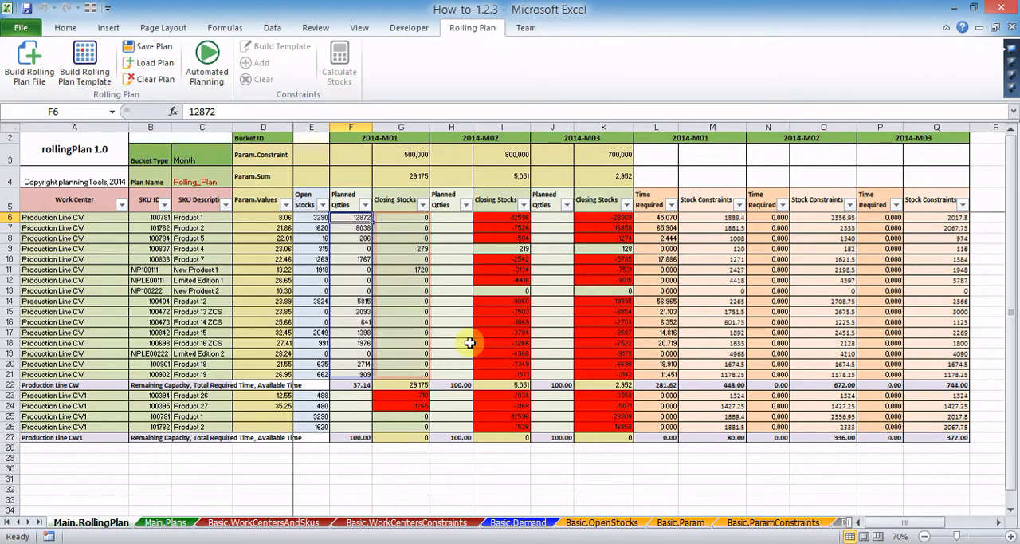
Run Automated Planning for all work centers and periods with Round to Unit only.
left_click(207, 60)
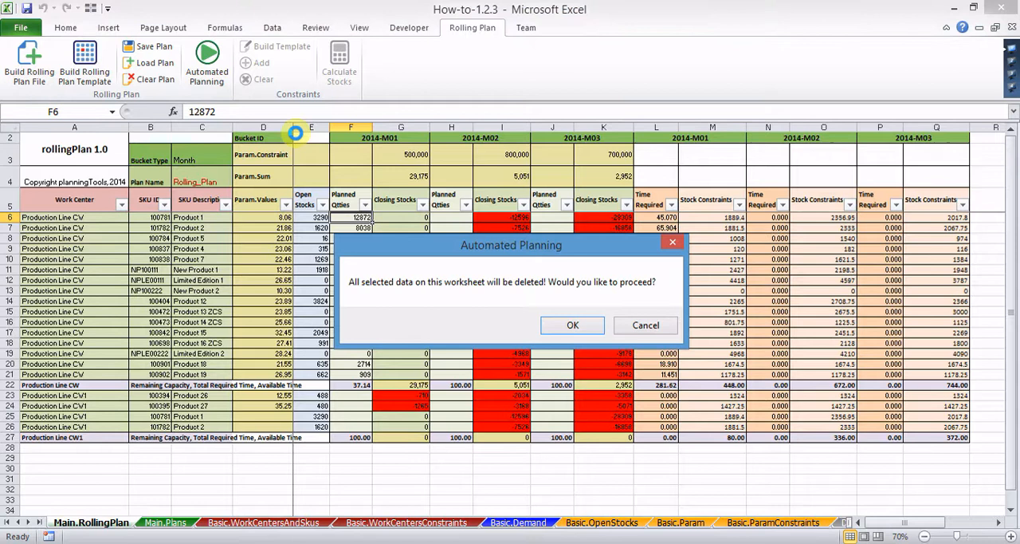
left_click(572, 325)
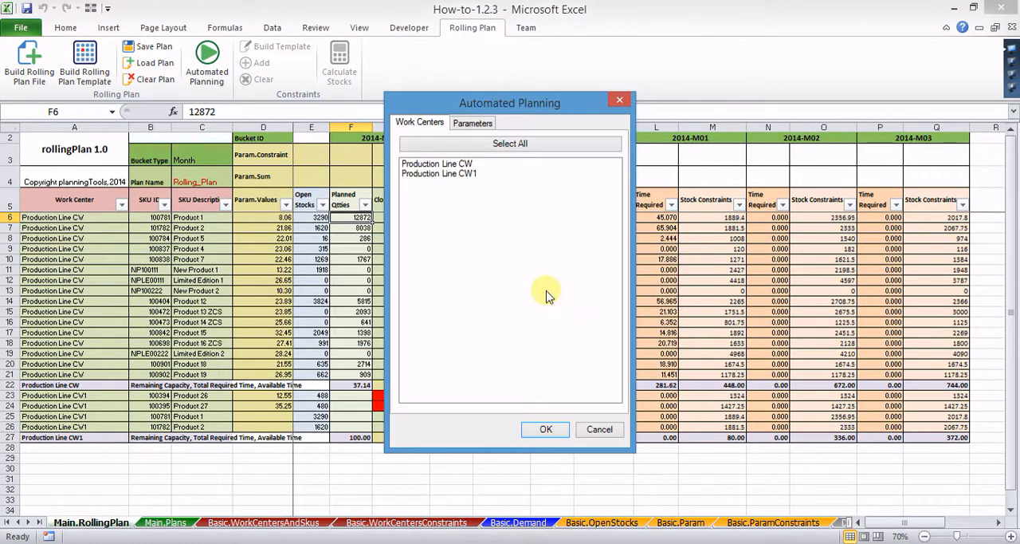
left_click(472, 123)
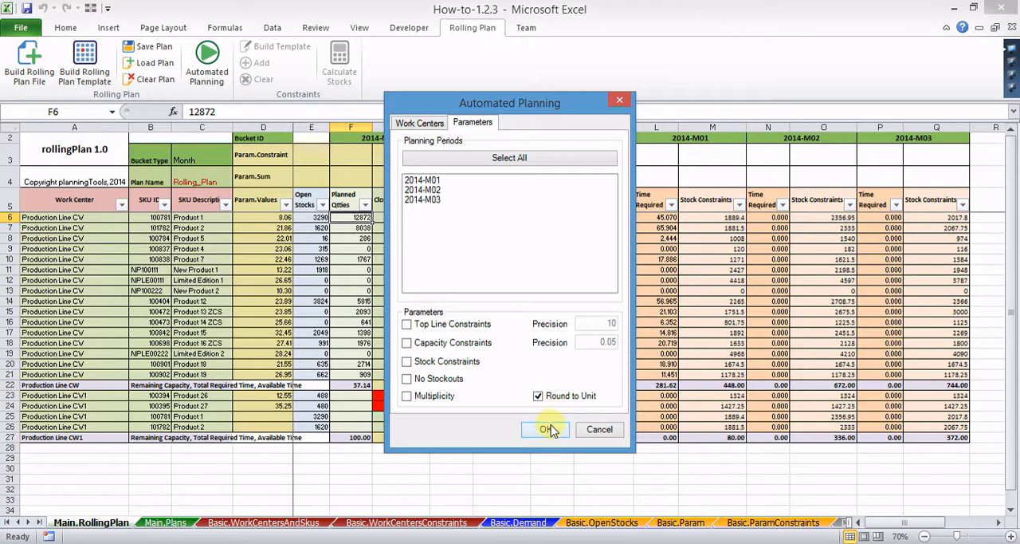
left_click(545, 429)
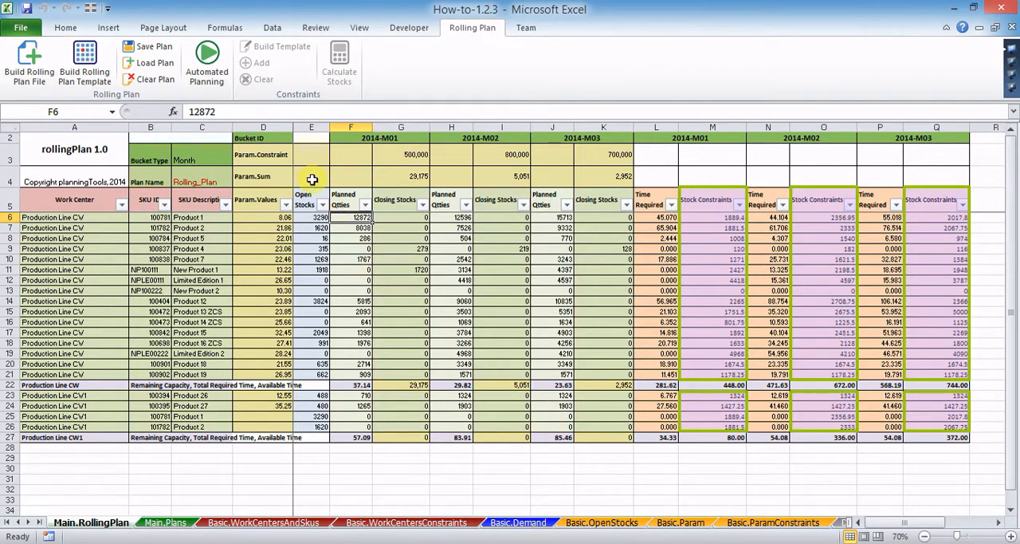
Run Automated Planning with Stock Constraints added to Round to Unit.
left_click(207, 63)
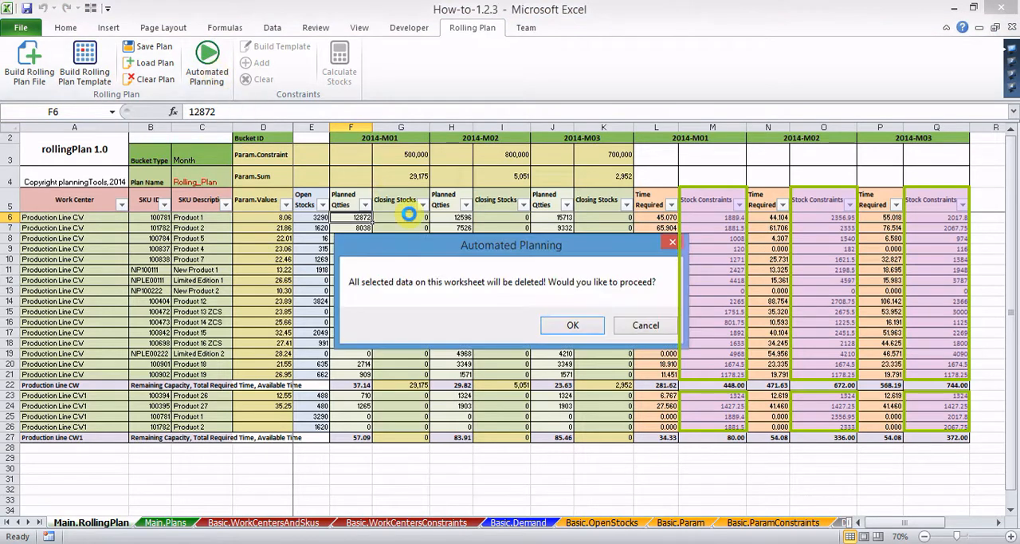
left_click(573, 325)
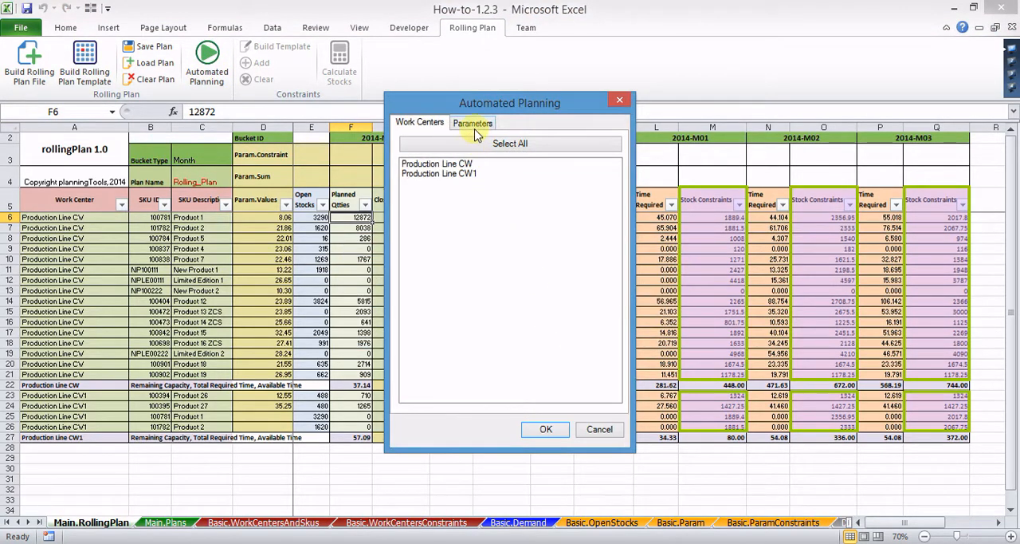
left_click(472, 122)
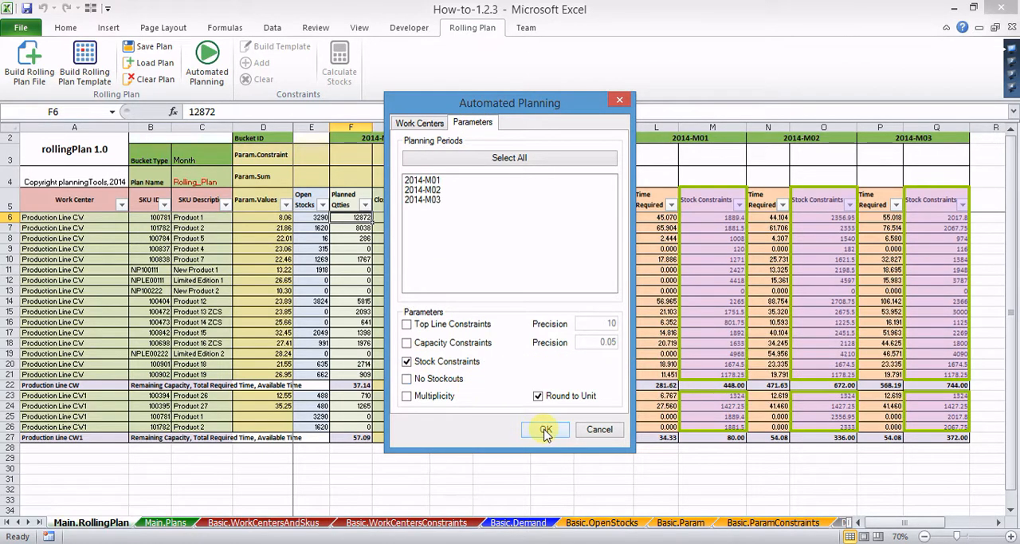
left_click(546, 429)
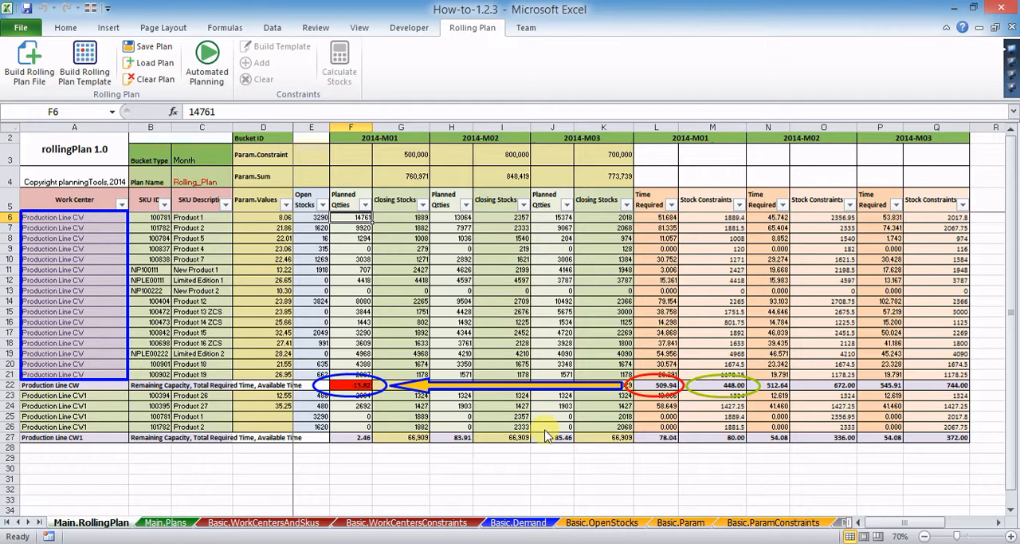
mouse_move(539, 420)
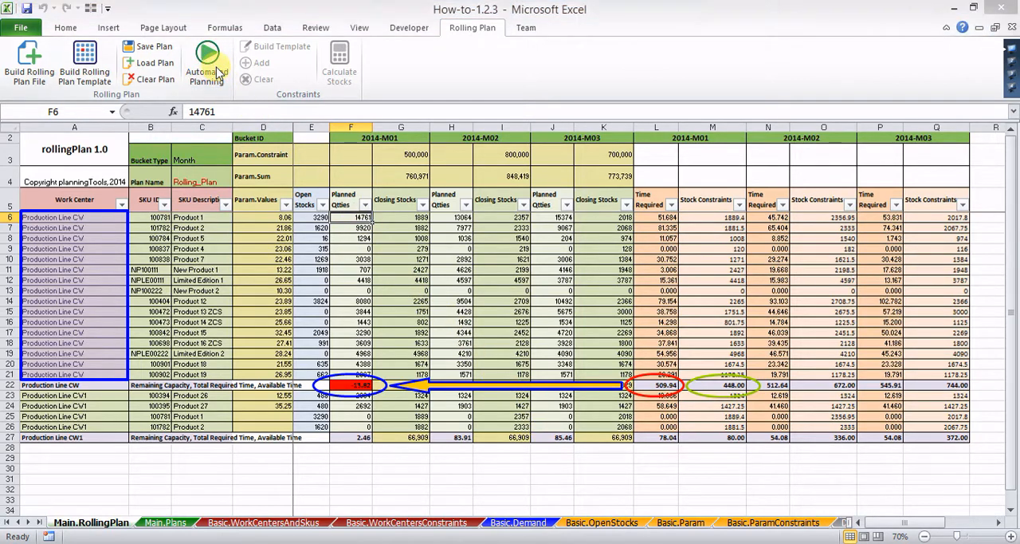
Run Automated Planning with Capacity and Stock Constraints plus Round to Unit.
left_click(207, 62)
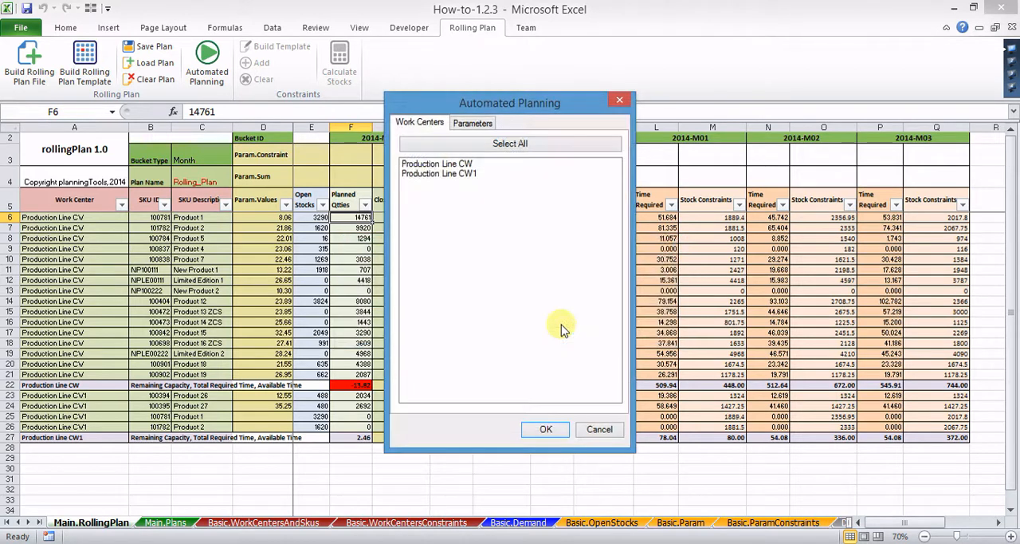
left_click(472, 121)
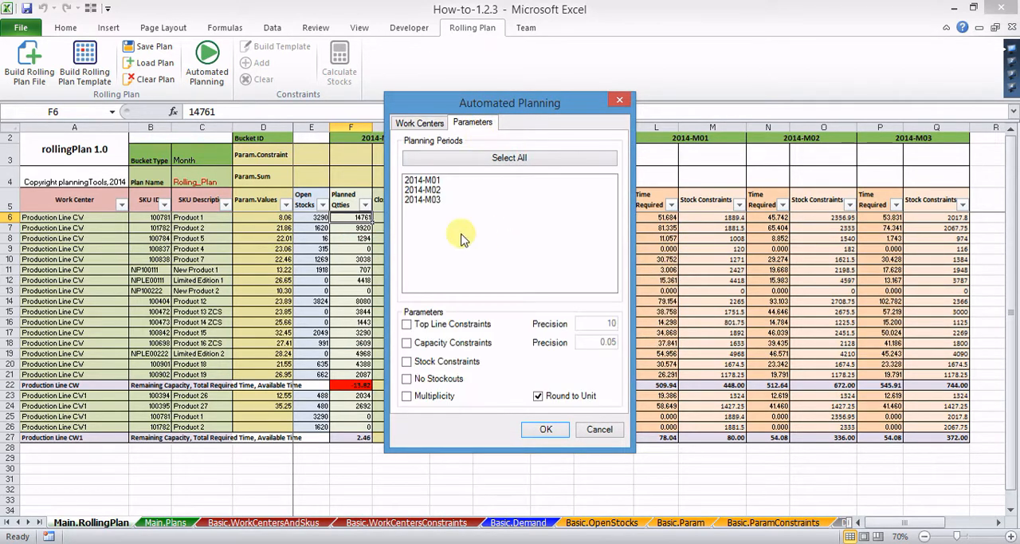
left_click(407, 341)
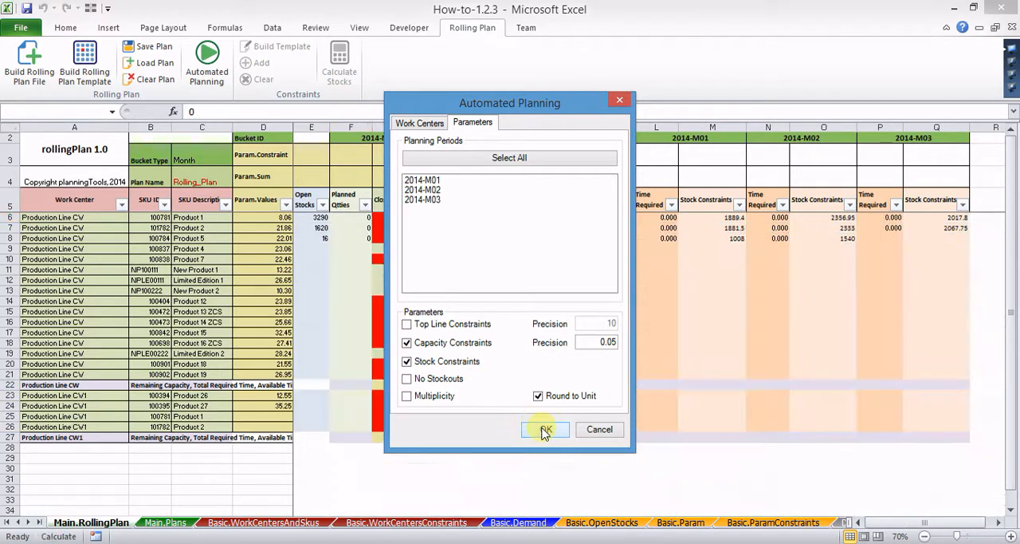
left_click(545, 429)
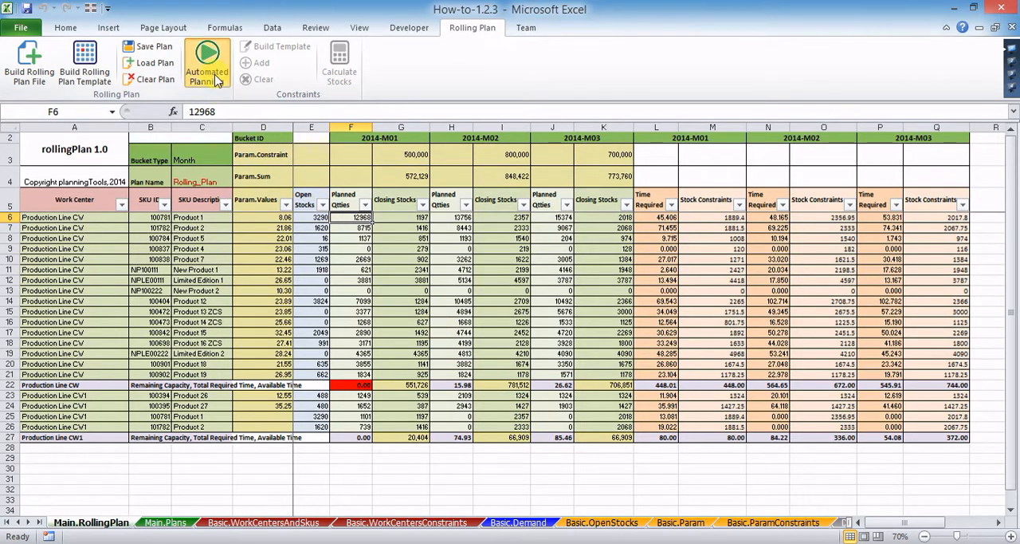
left_click(207, 62)
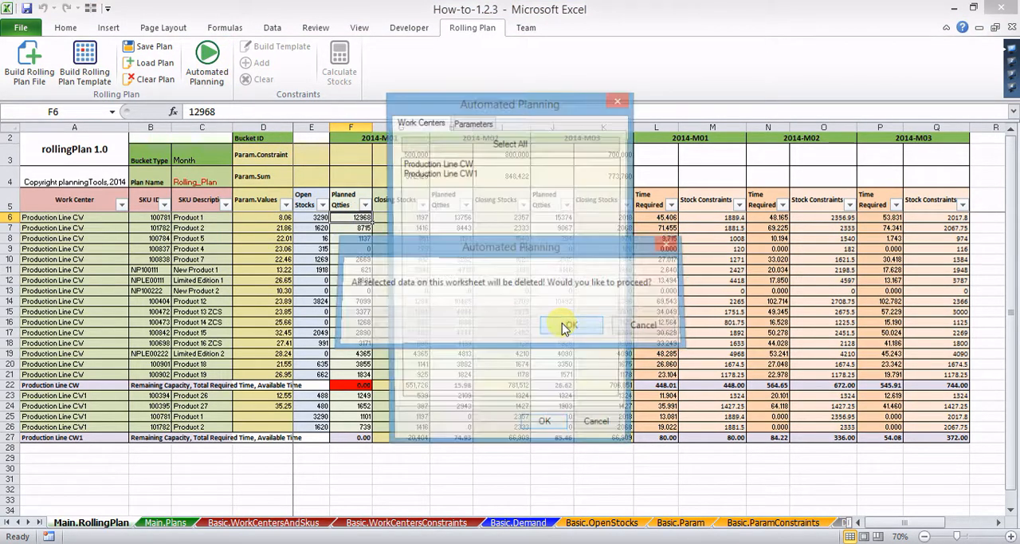
left_click(571, 326)
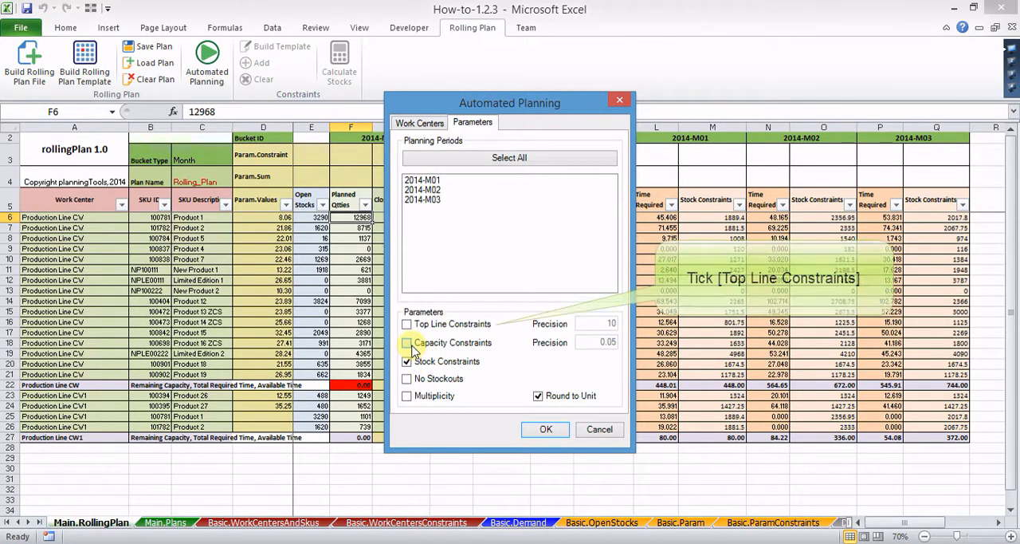
left_click(406, 324)
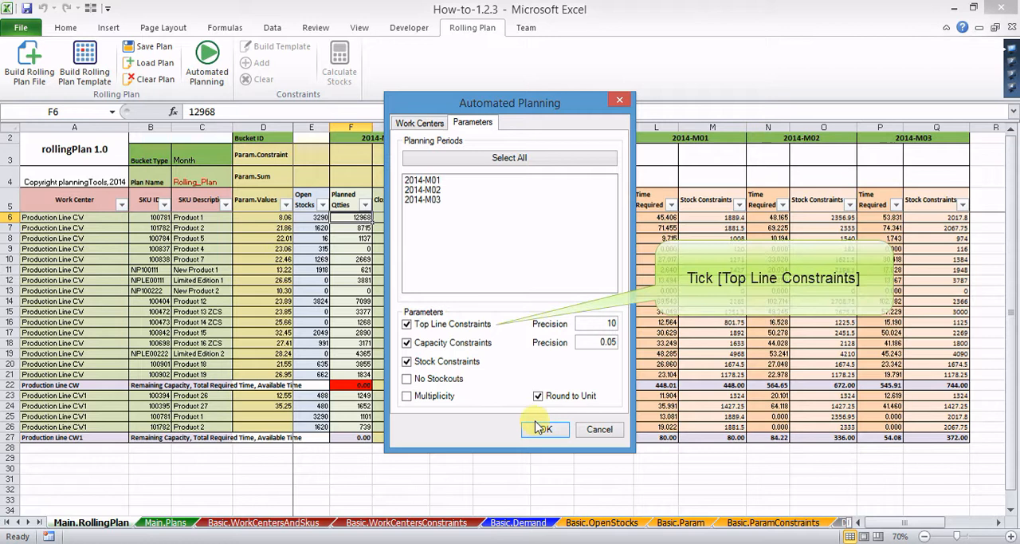
left_click(545, 429)
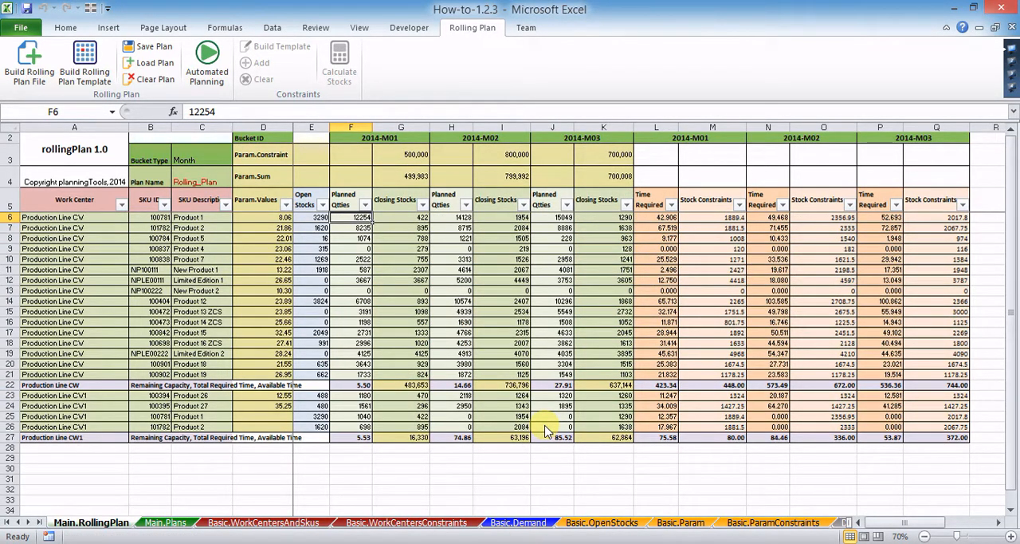
left_click(261, 176)
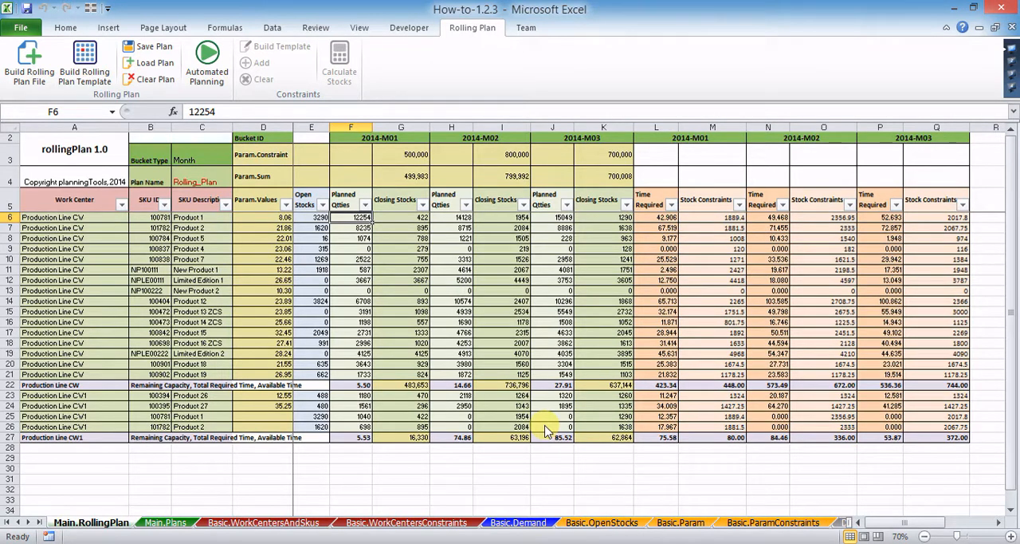
mouse_move(267, 149)
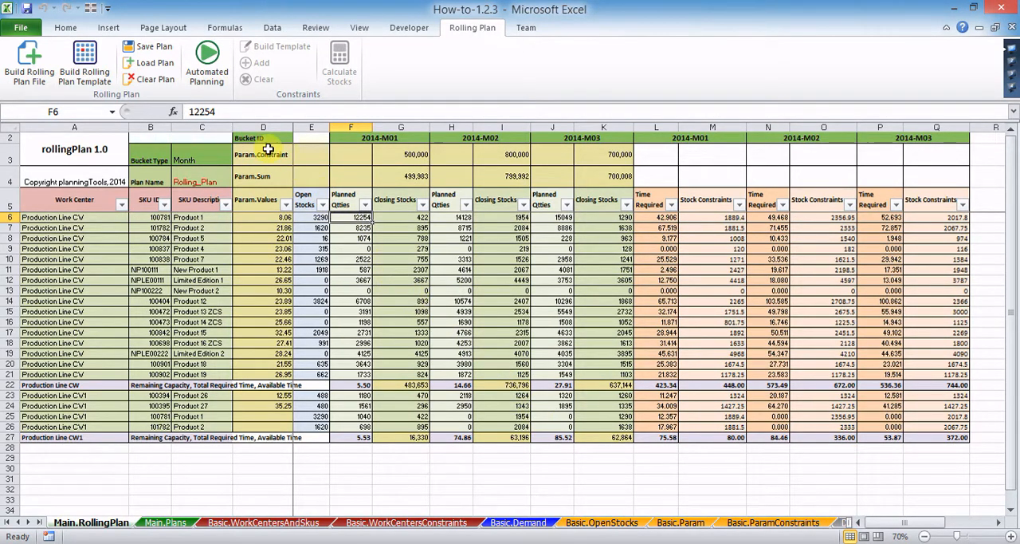
Run Automated Planning with Capacity Constraints, No Stockouts and Round to Unit.
left_click(207, 62)
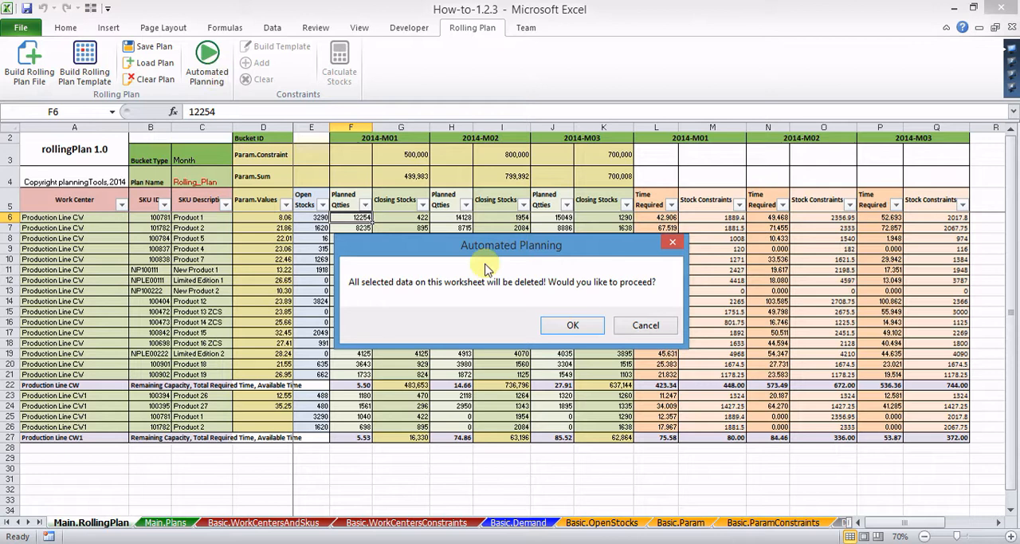
left_click(572, 325)
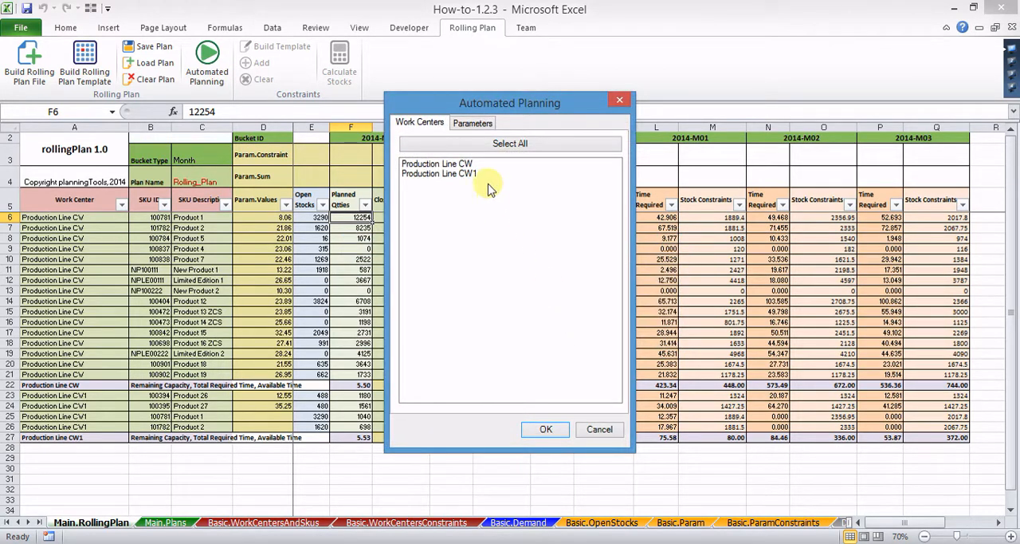
left_click(472, 121)
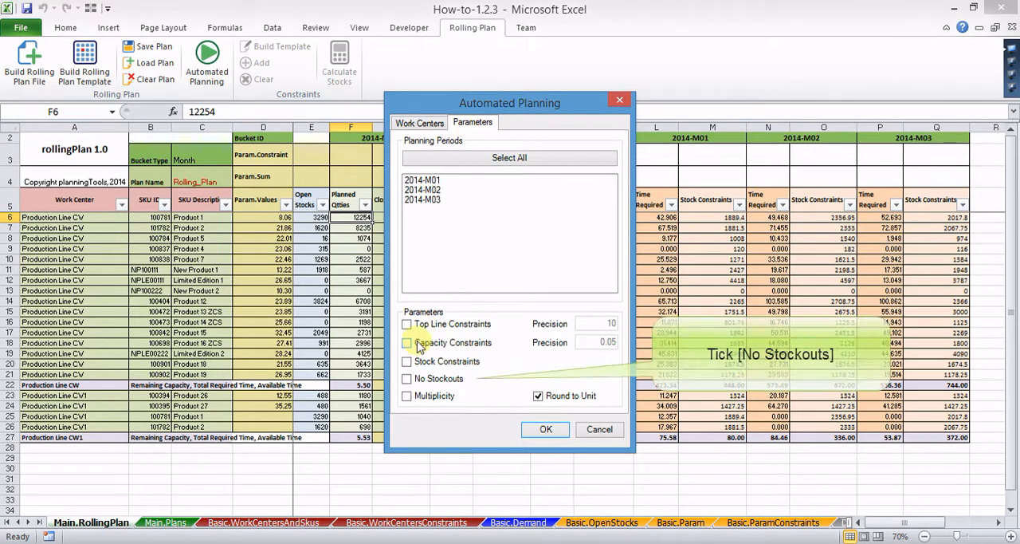
left_click(406, 341)
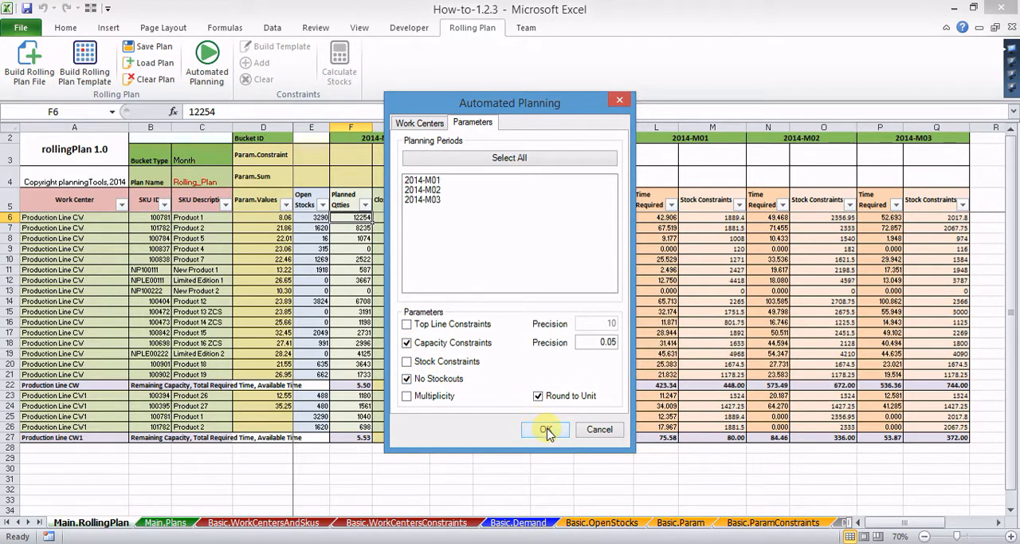
left_click(545, 429)
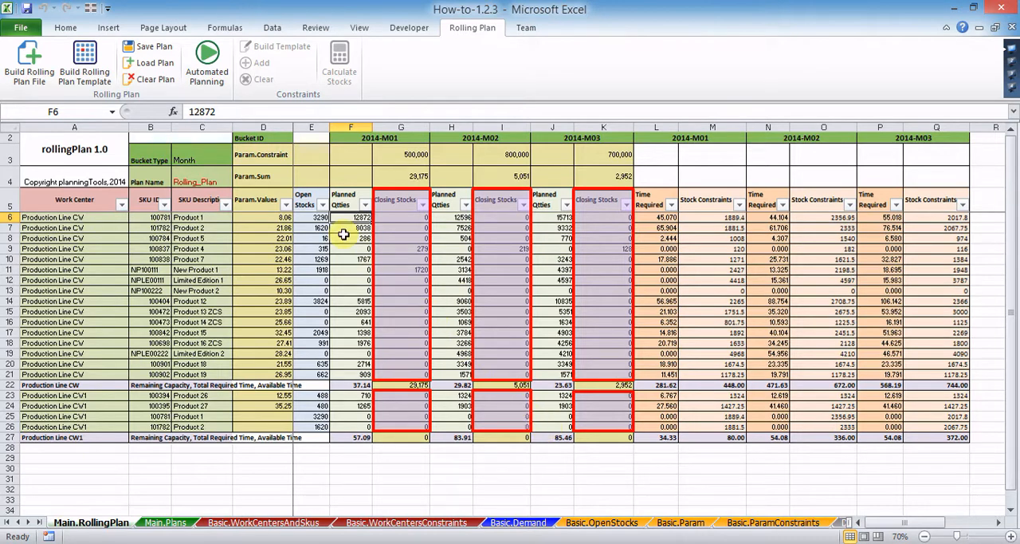
Run Automated Planning with Capacity and Stock Constraints, Multiplicity and Round to Unit.
left_click(207, 61)
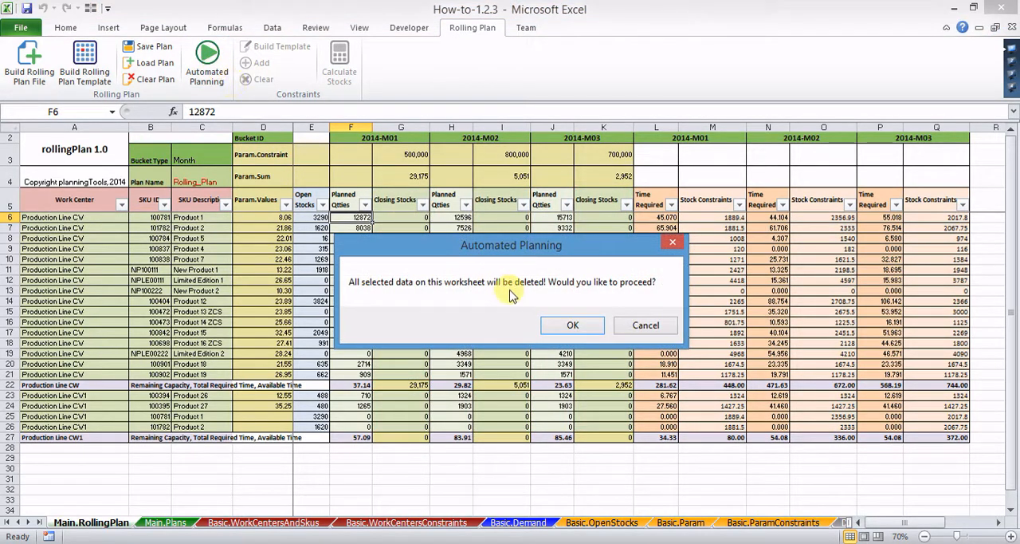
left_click(573, 325)
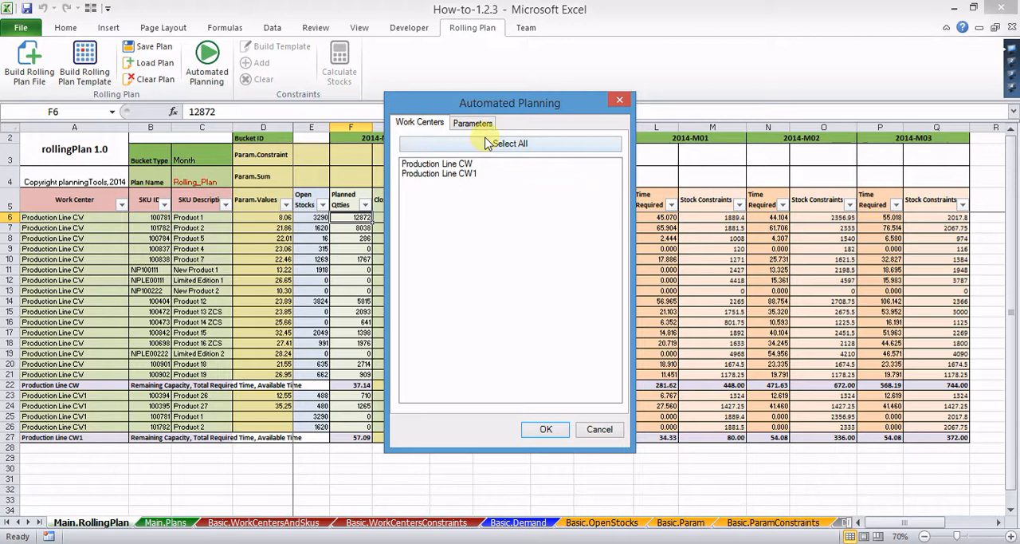
left_click(472, 121)
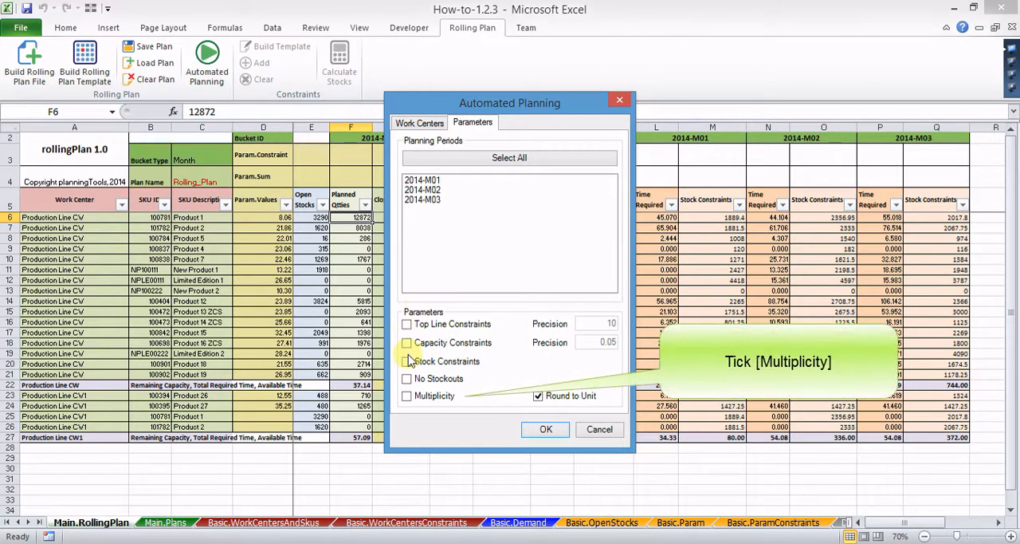
left_click(407, 361)
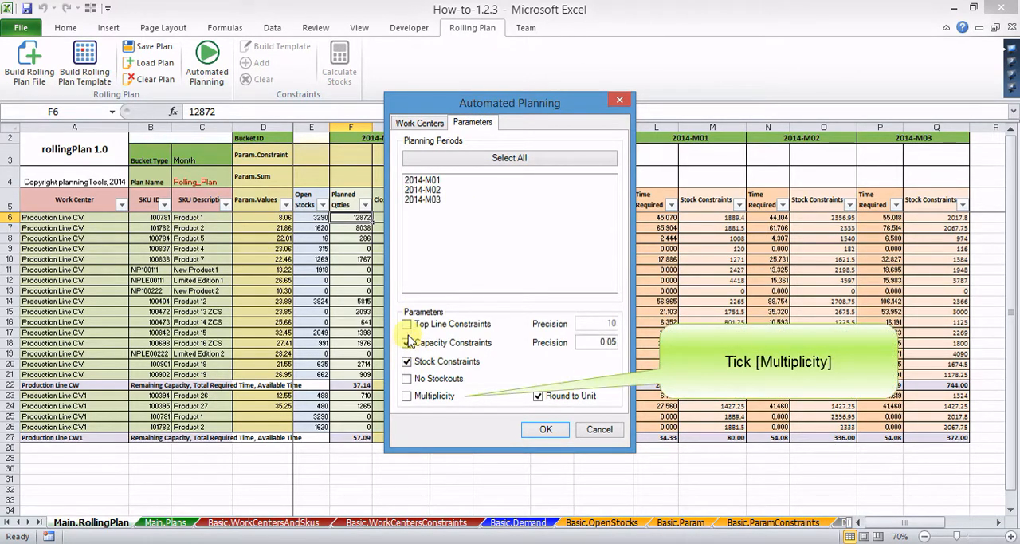
left_click(408, 341)
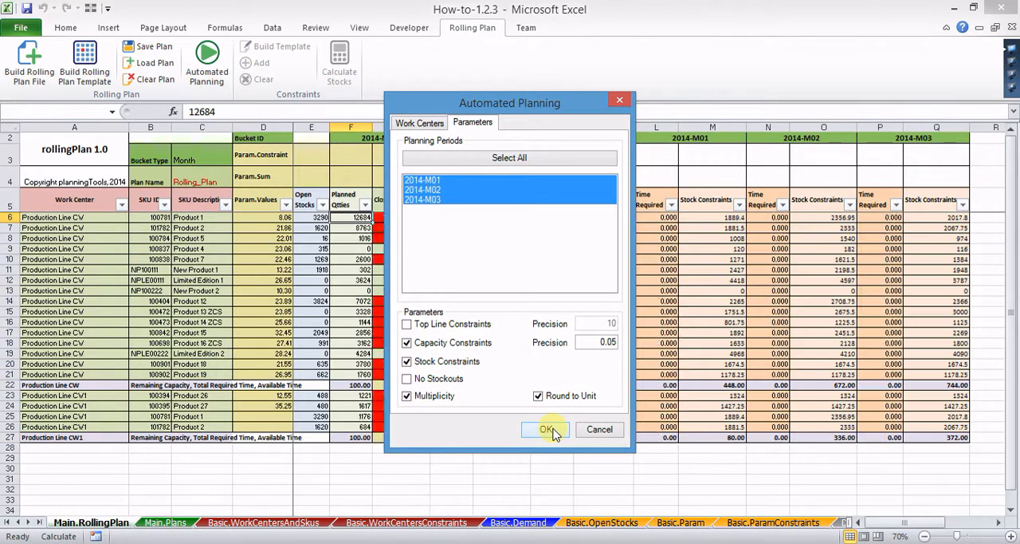
left_click(547, 429)
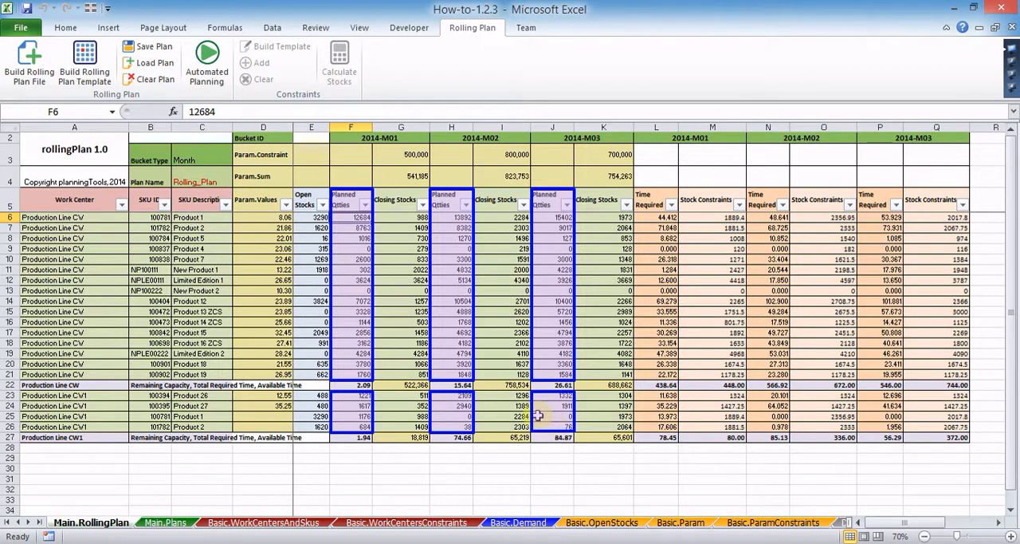
left_click(207, 62)
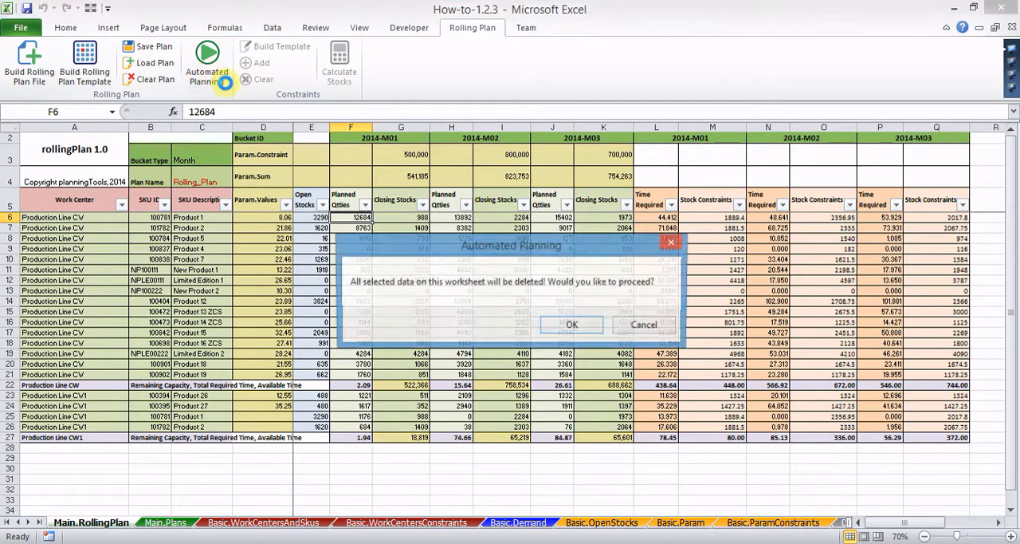
Run Automated Planning with only Capacity and Stock Constraints, Multiplicity and Round to Unit off.
left_click(571, 325)
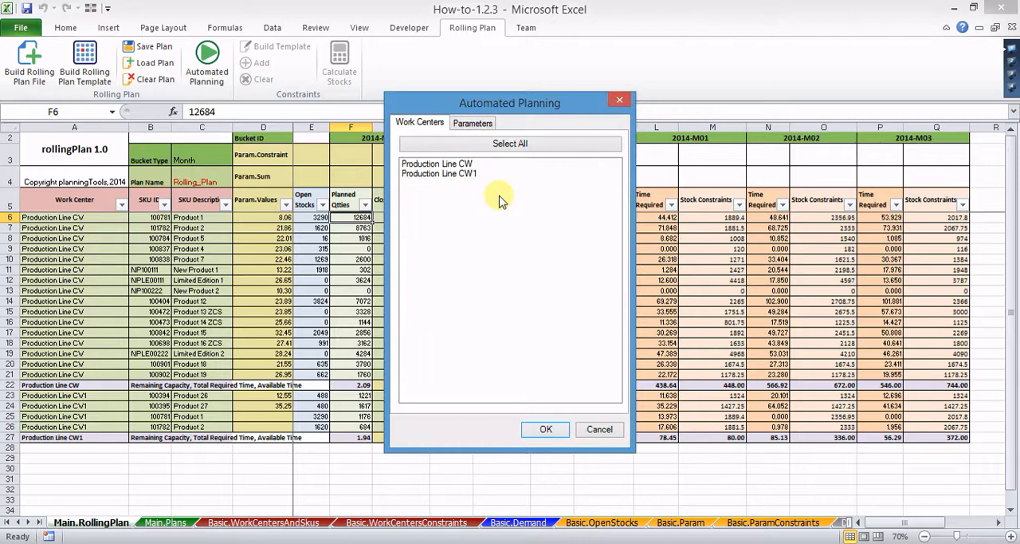
left_click(472, 122)
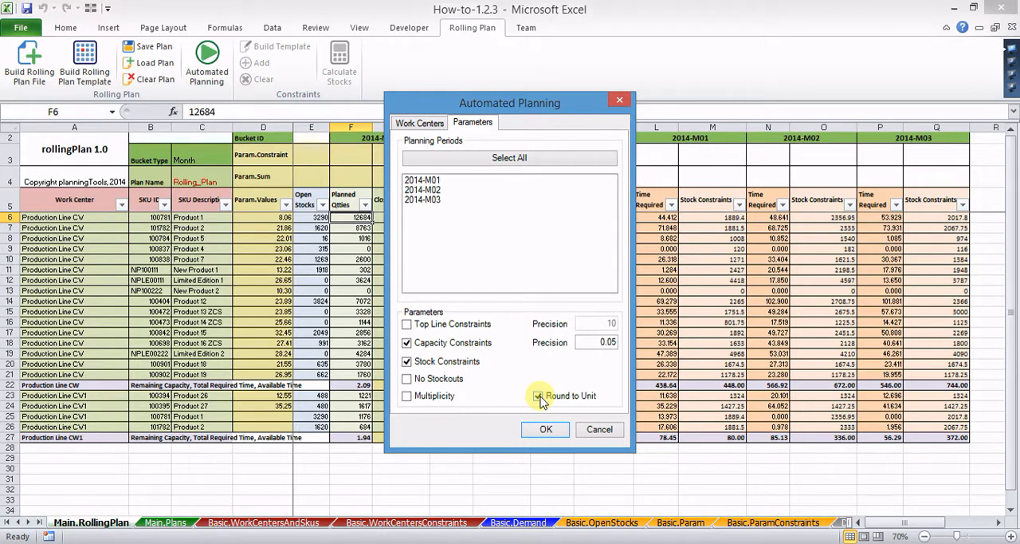
mouse_move(539, 395)
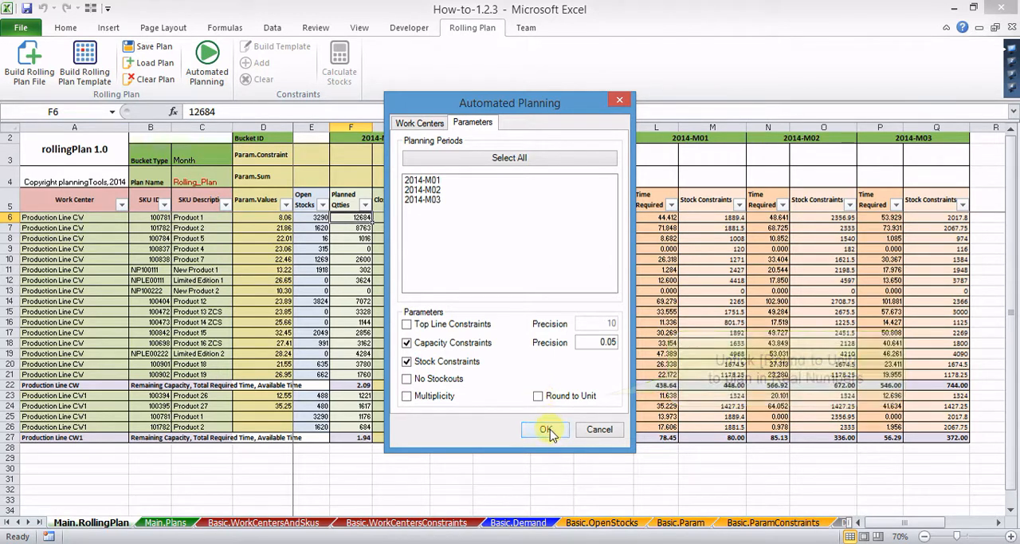
left_click(546, 429)
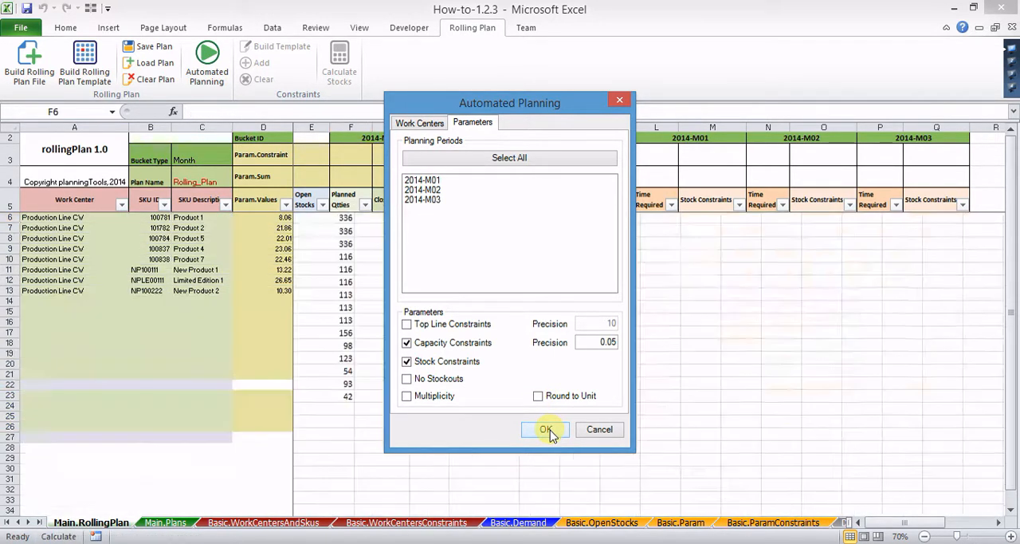
left_click(545, 429)
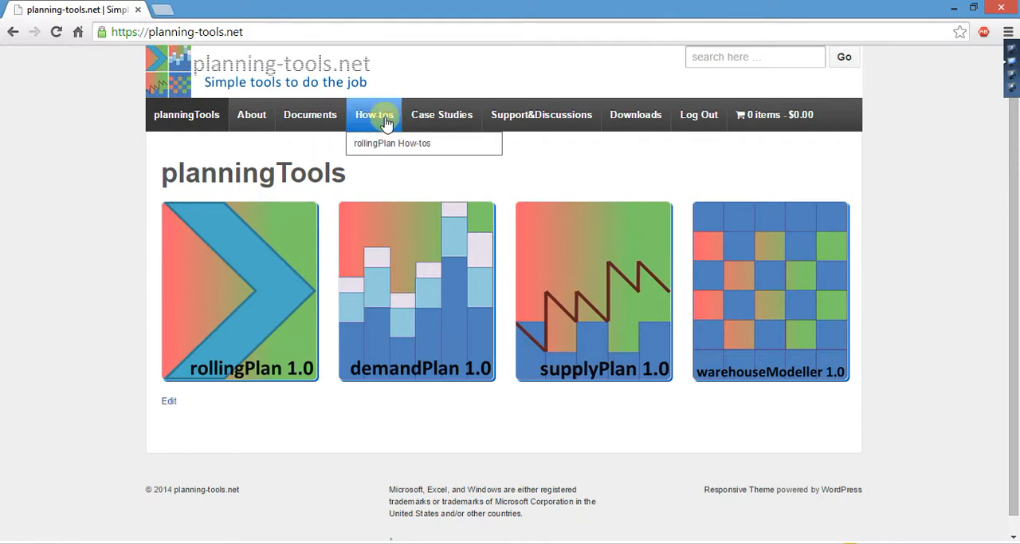
mouse_move(392, 143)
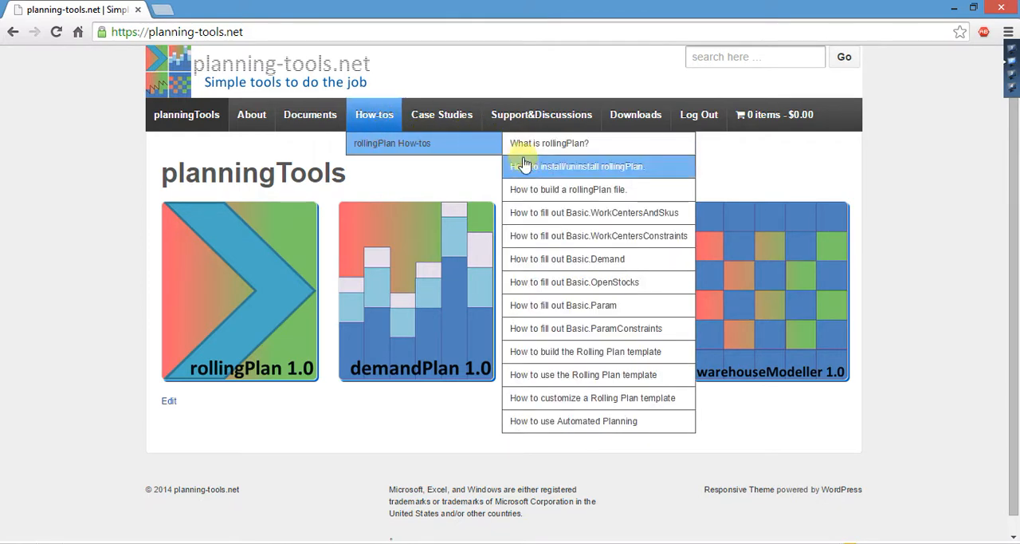